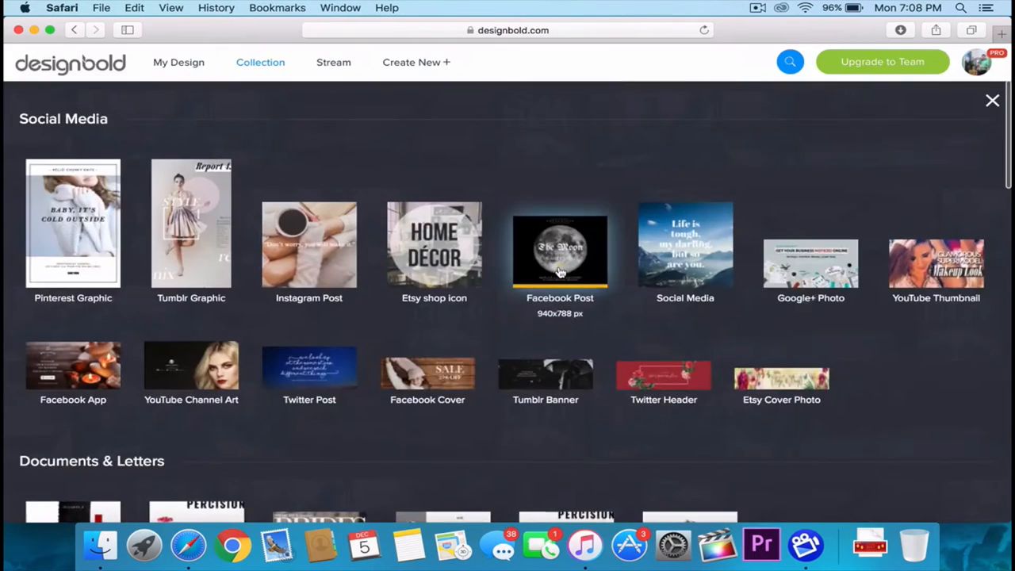
- Start a blank Facebook Cover design and browse the Layout panel down to the Christmas layouts
click(427, 372)
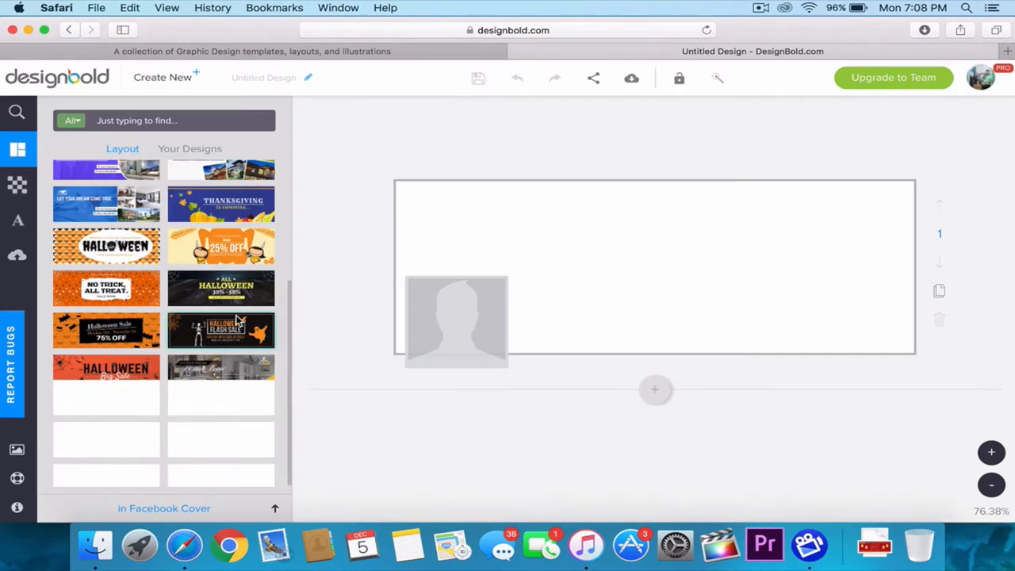
scroll(down, 3)
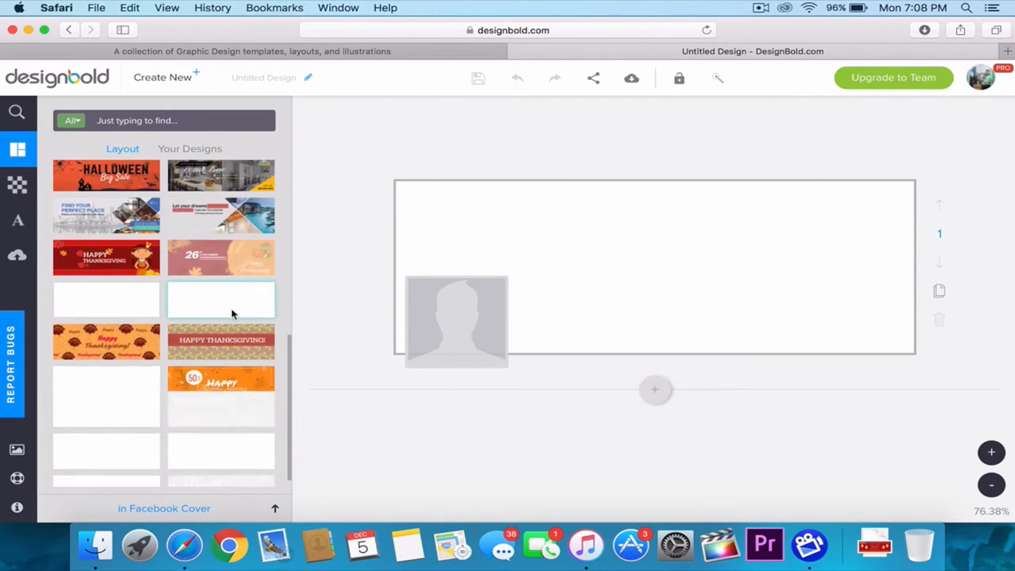
scroll(down, 3)
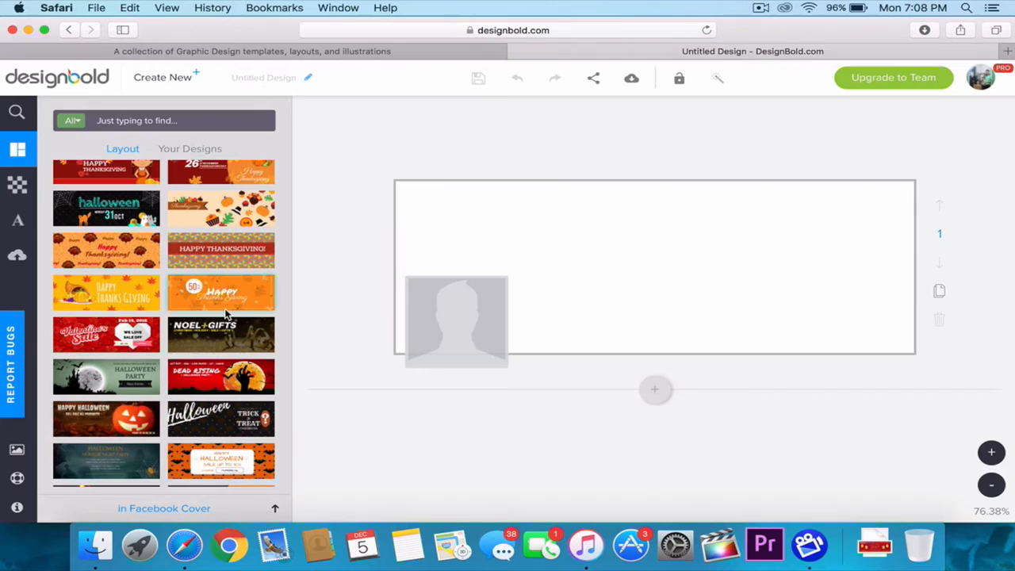
scroll(down, 3)
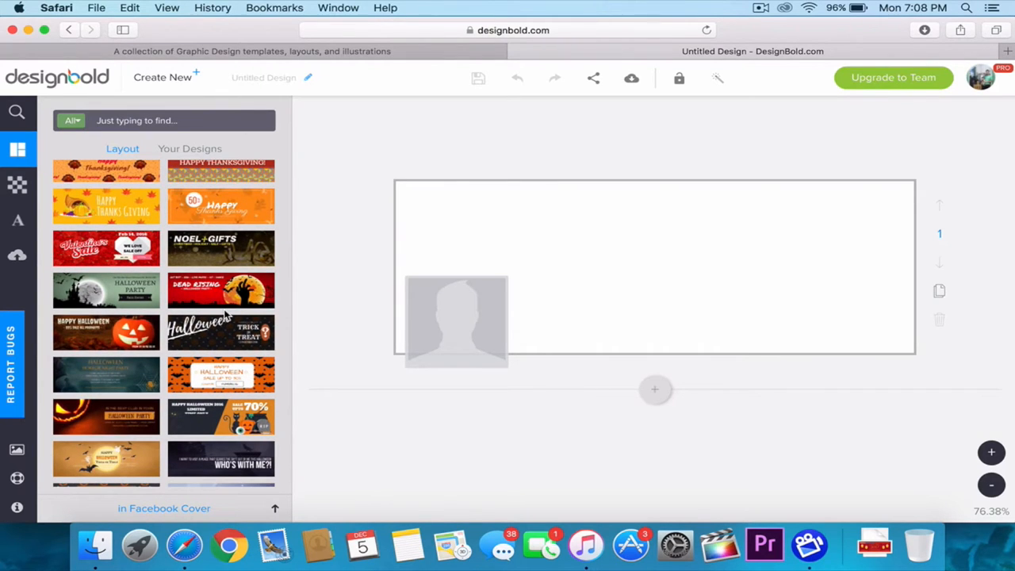
scroll(down, 3)
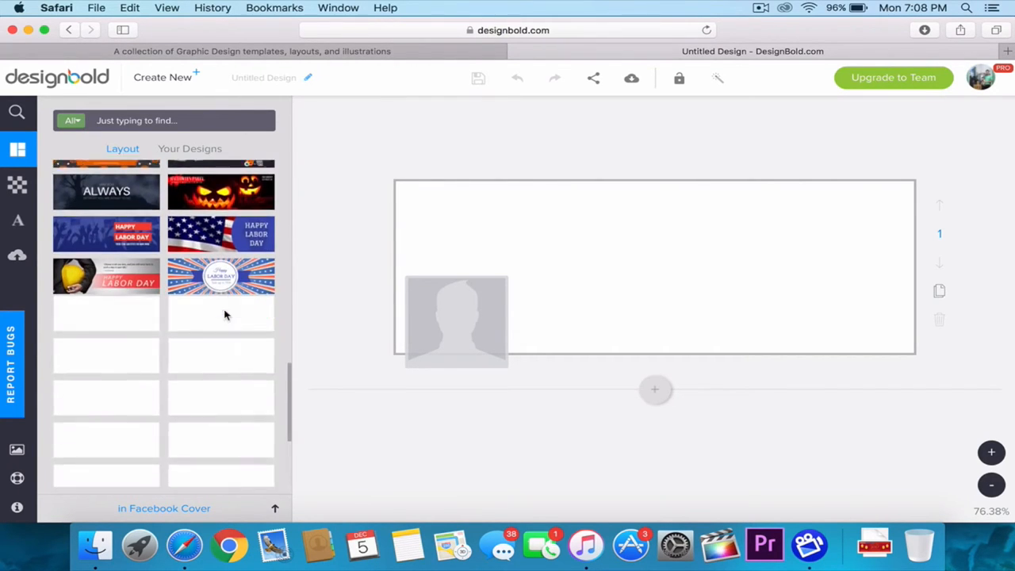
scroll(down, 3)
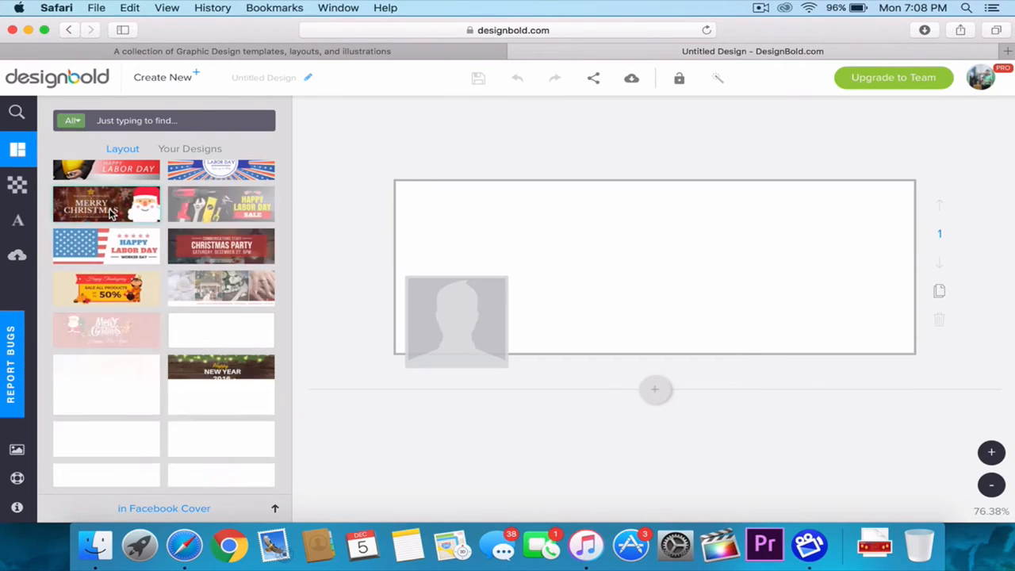
- Apply the red Christmas Party invitation layout to the cover canvas
click(220, 244)
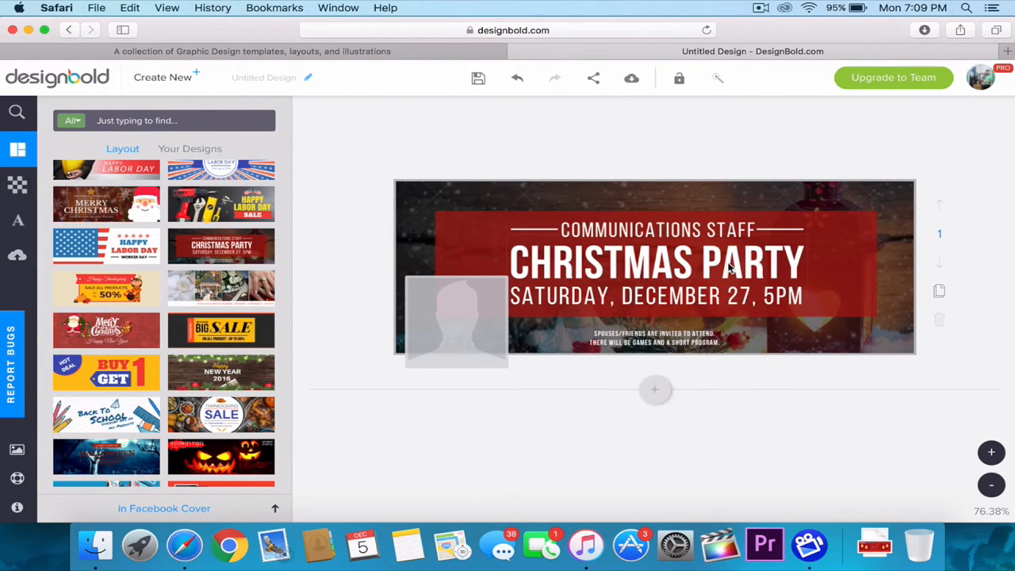
mouse_move(721, 197)
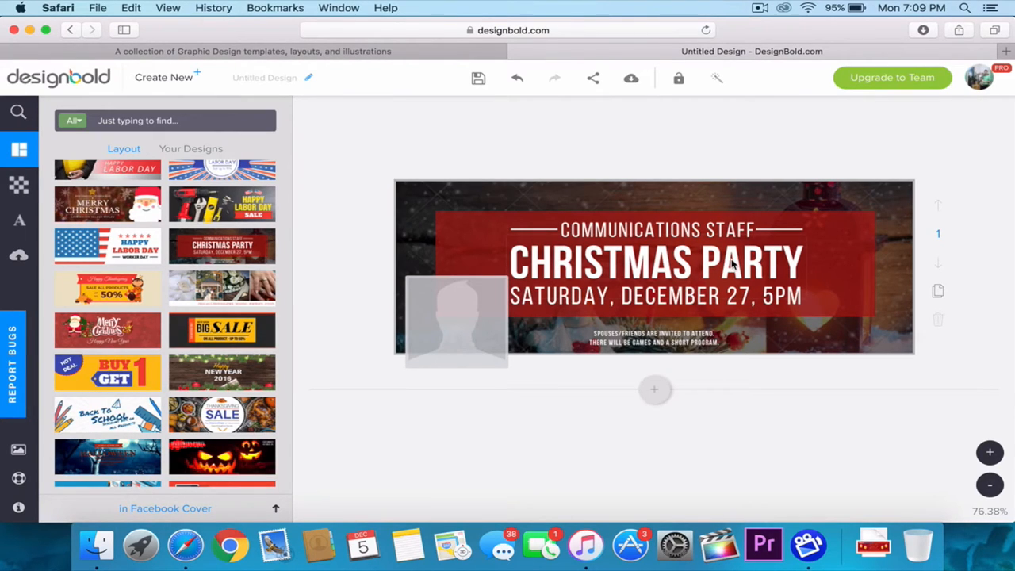
mouse_move(726, 206)
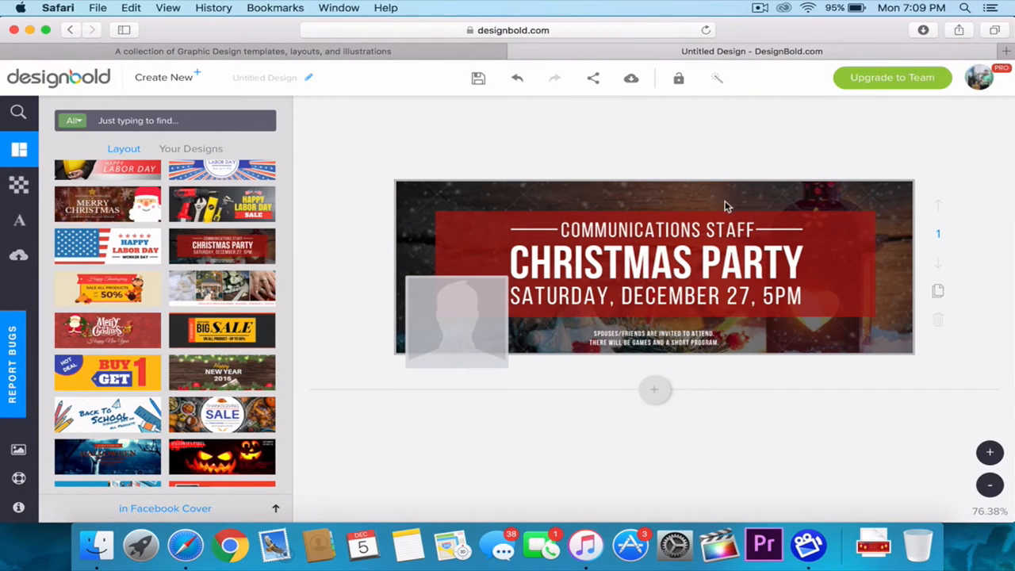
- Rewrite the heading to 'Nick & Nancy's' and the date to Saturday, December 24, 6PM
click(657, 230)
text(NICK & NANCY')
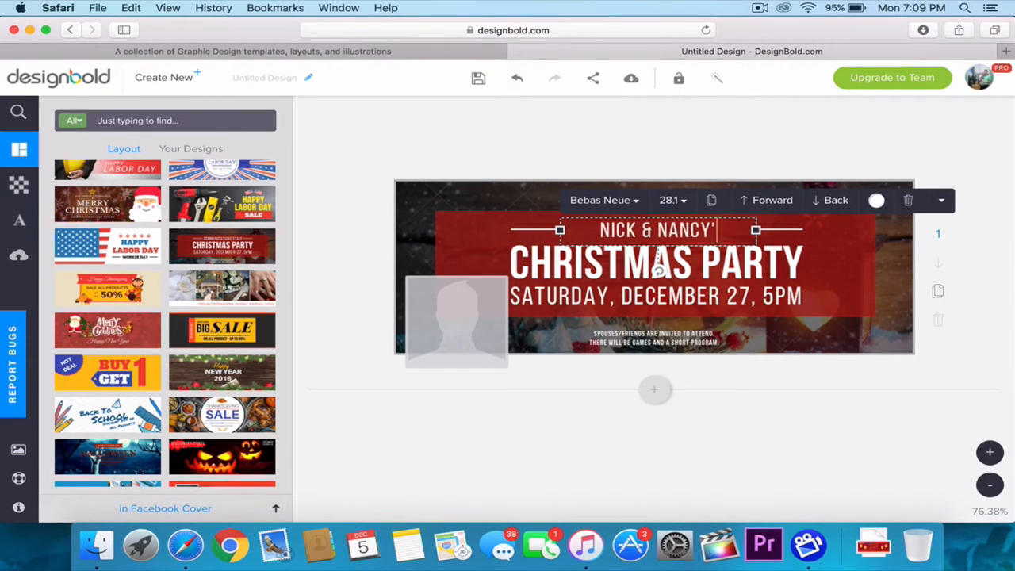
text(S)
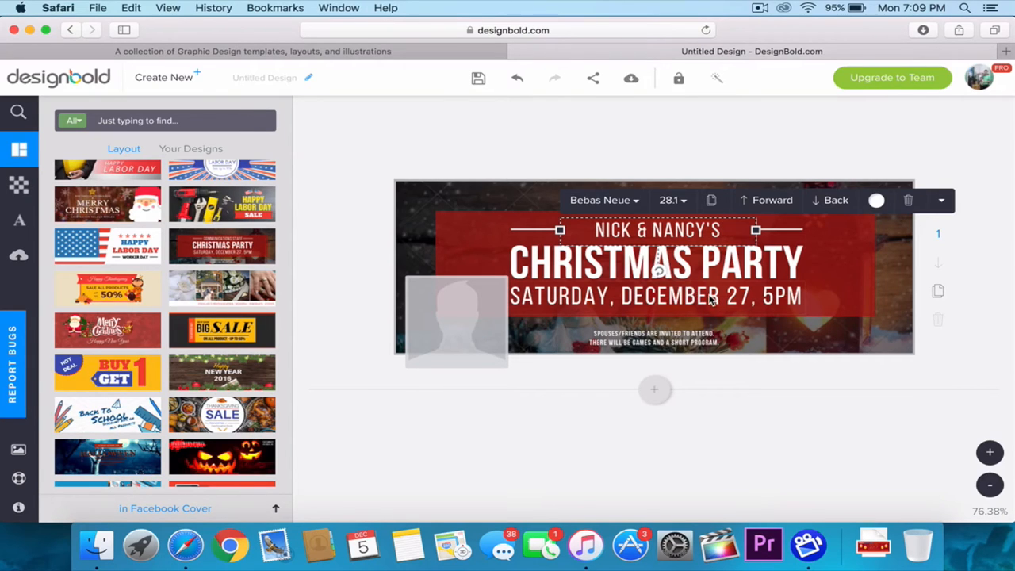
click(655, 295)
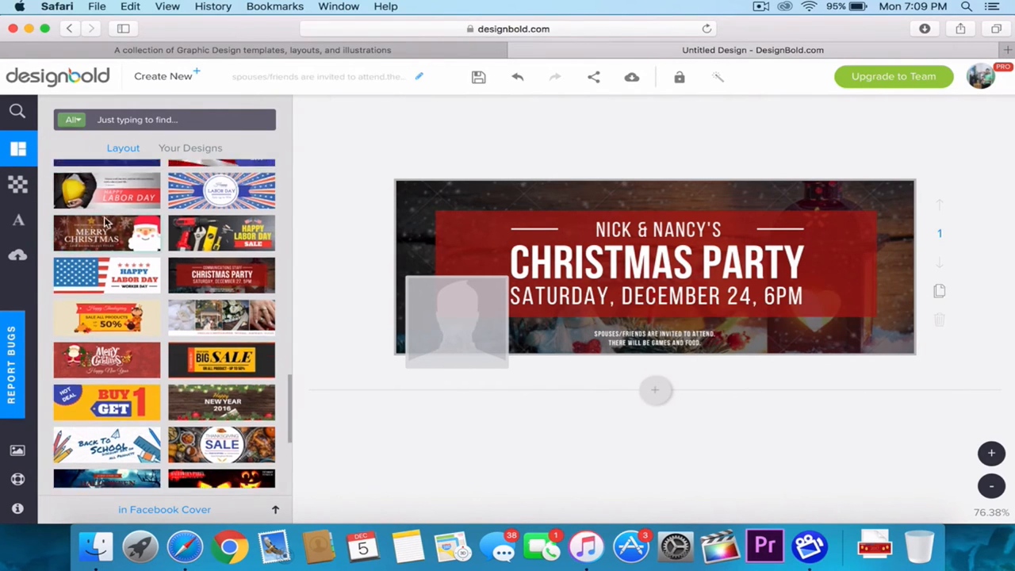
- Search the graphics and elements library for 'holidays'
click(17, 111)
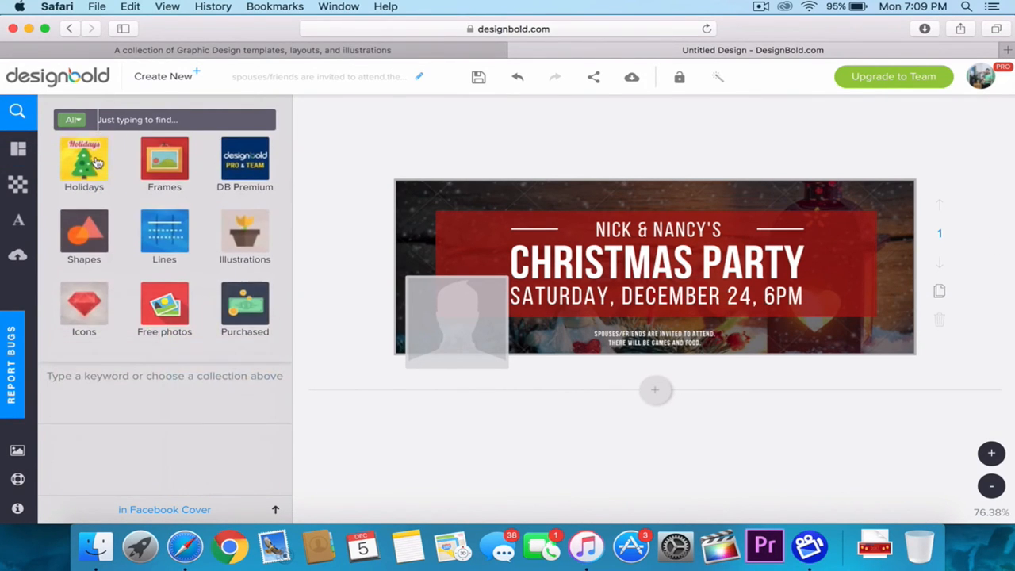
text(holidays)
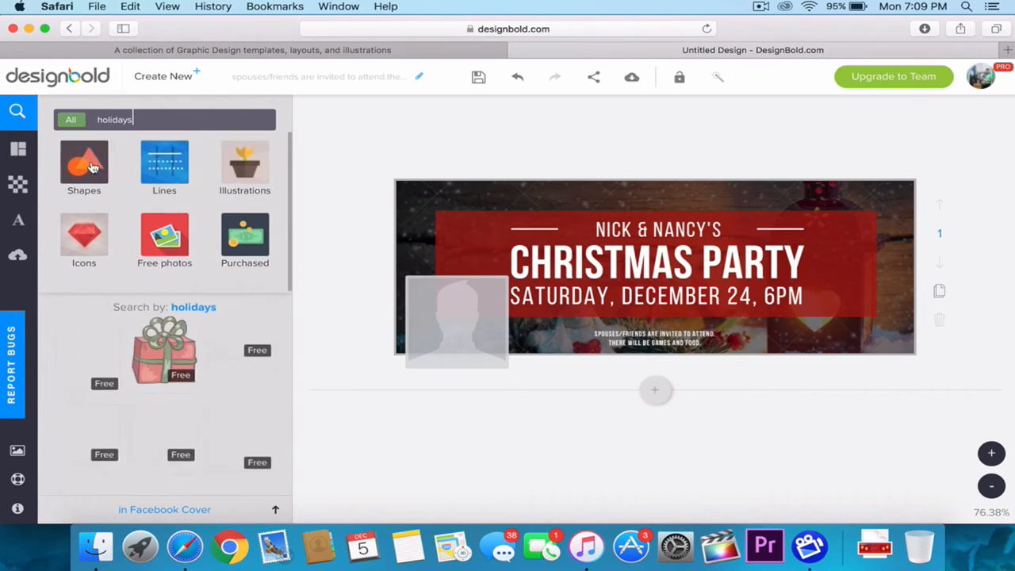